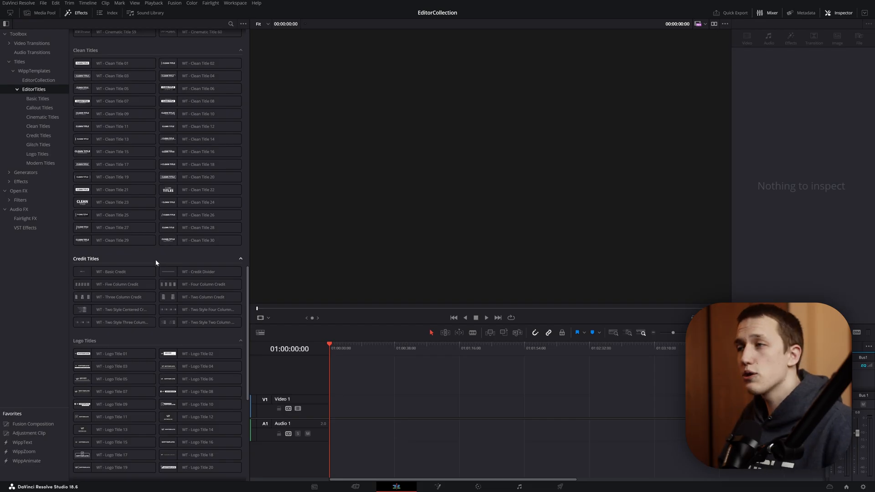
Place the WT - Basic Credit title from Credit Titles onto the timeline
click(111, 271)
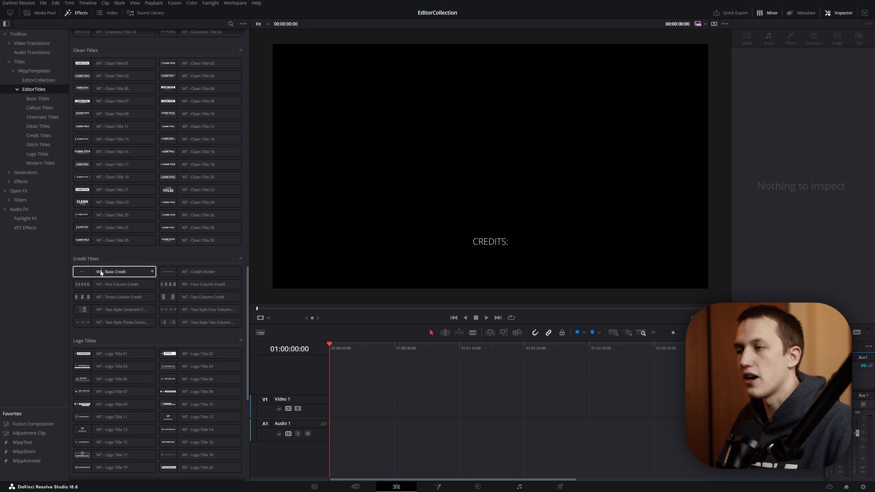
drag(112, 272, 279, 386)
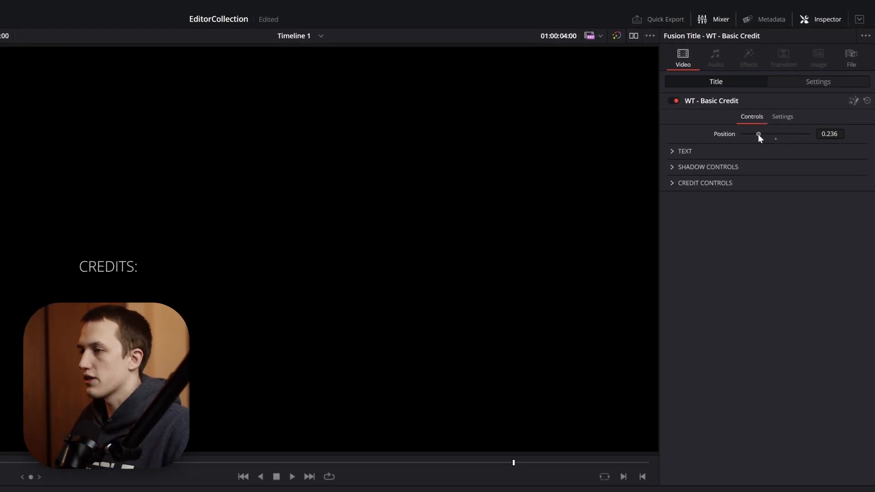
Shift the CREDITS: heading's position, enlarge its text and review its shadow options
drag(759, 134, 782, 134)
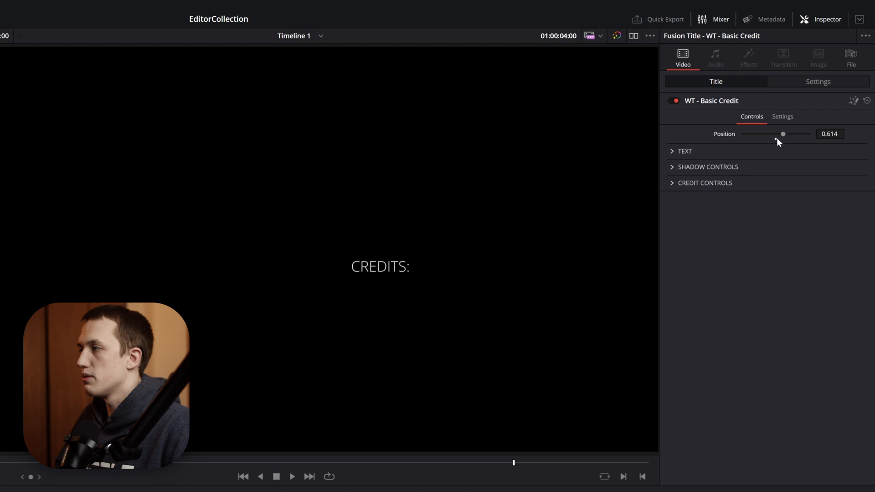
click(681, 151)
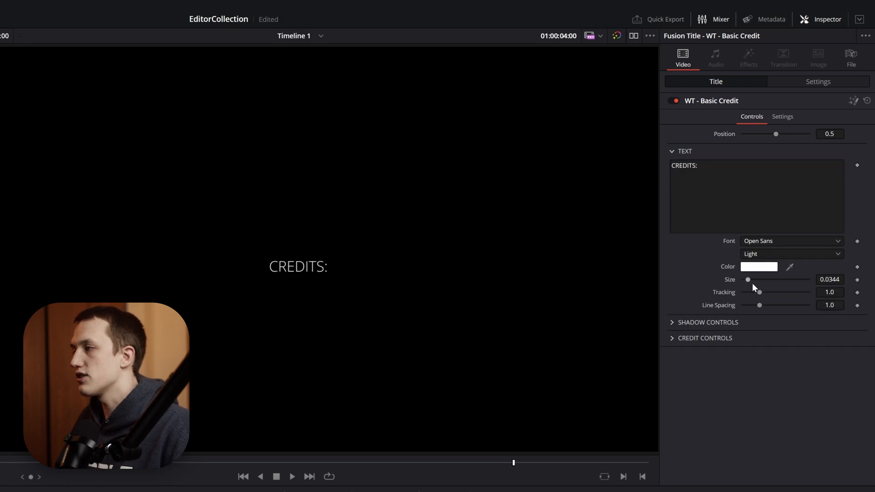
drag(747, 279, 752, 279)
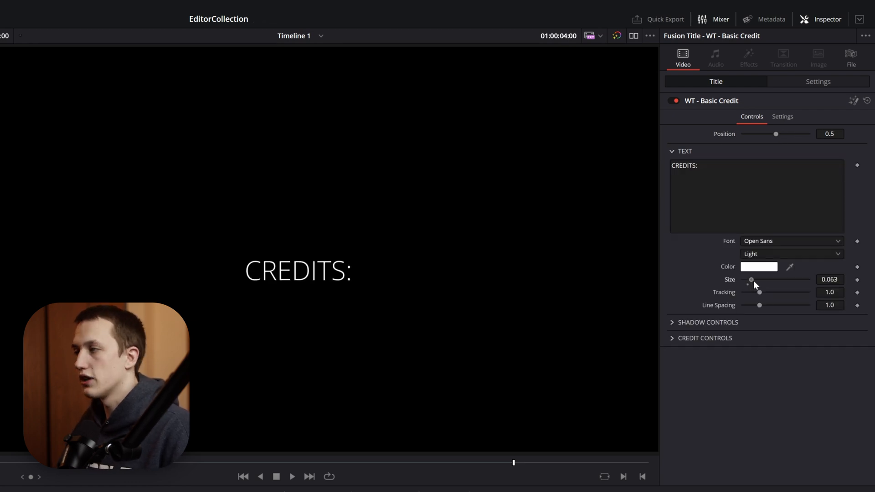
click(685, 151)
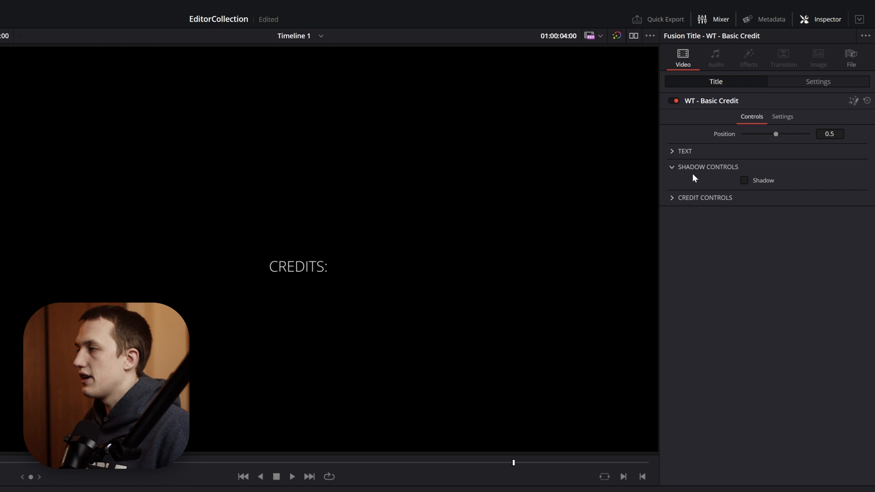
Adjust the Credit Controls so the heading rolls upward and preview the roll
click(704, 198)
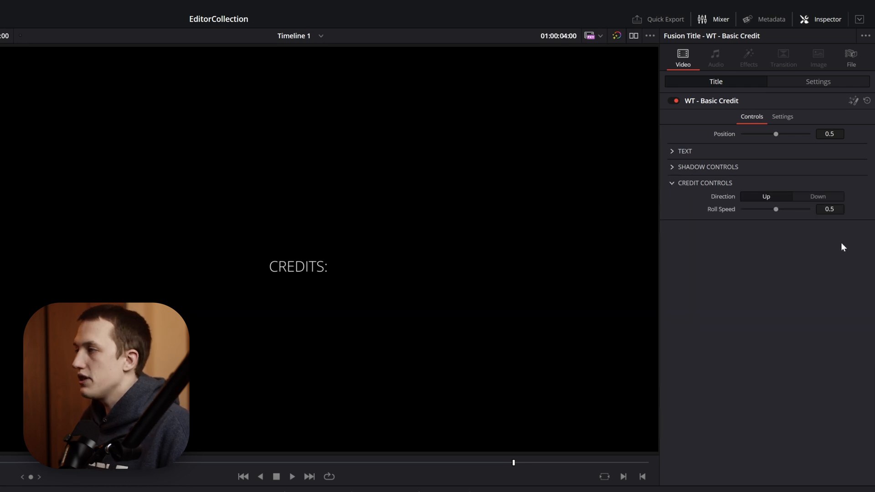
click(292, 477)
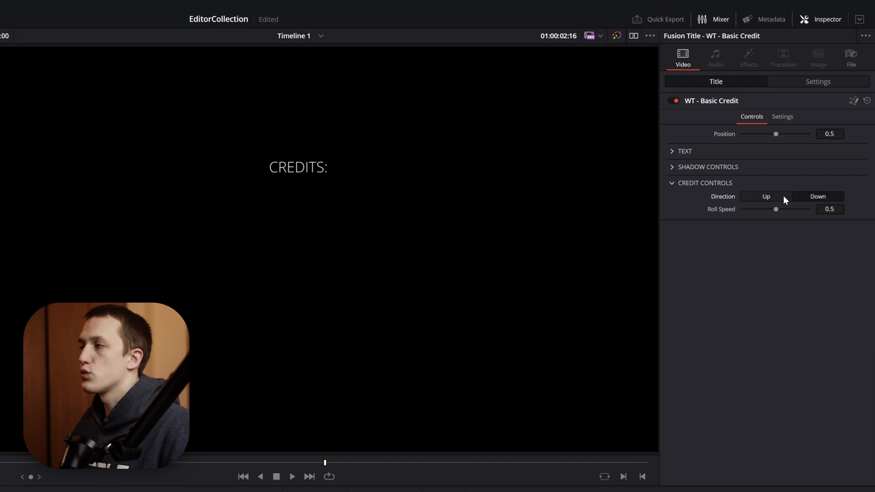
click(765, 197)
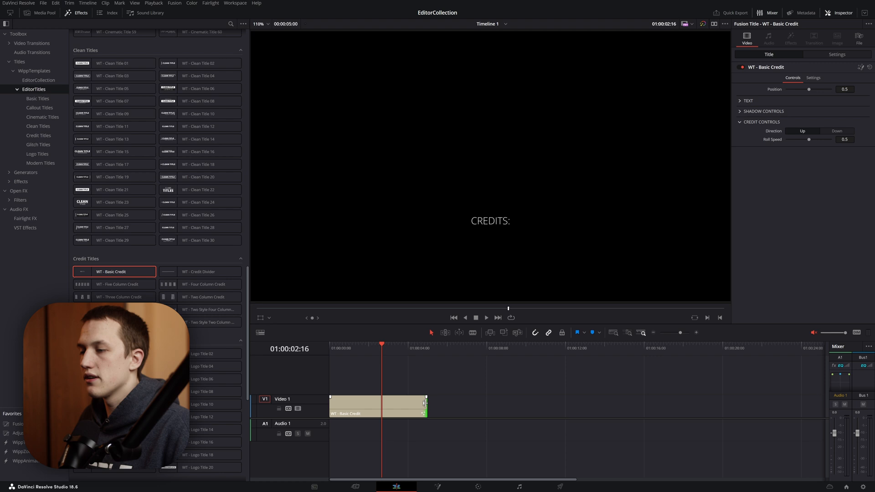
Lengthen the Basic Credit clip and place WT - Credit Divider on Video 2 above it
drag(426, 405, 505, 405)
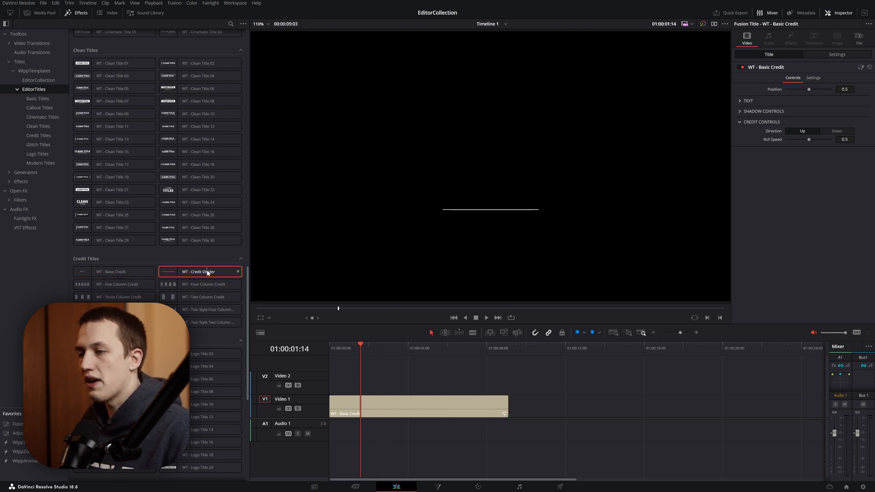
drag(197, 272, 346, 383)
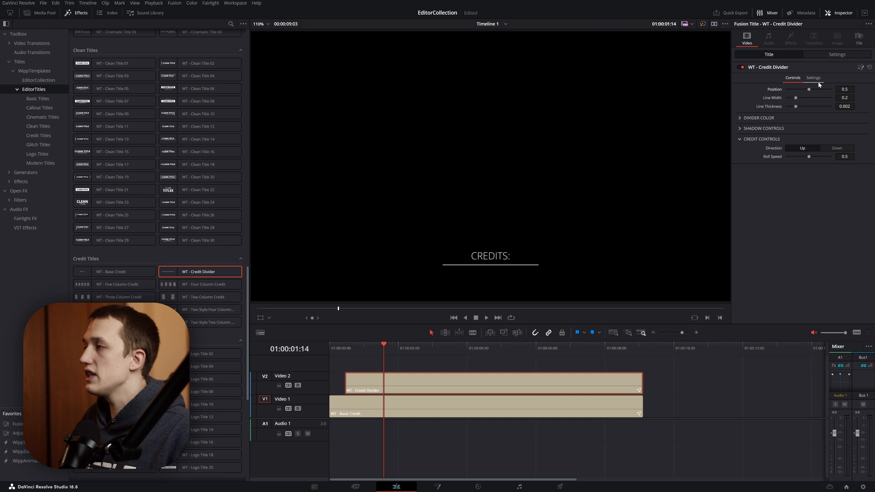
Increase the divider's Line Width so the line under CREDITS: is wider
drag(794, 97, 808, 98)
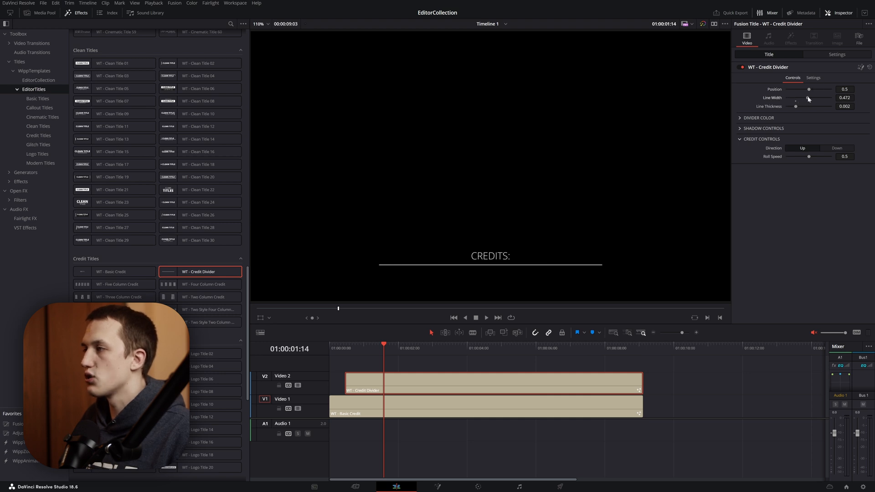
drag(796, 107, 810, 106)
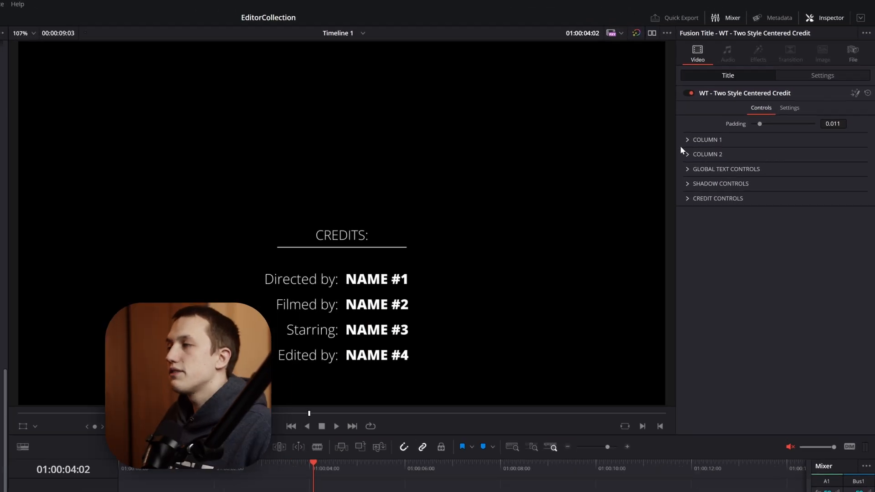
Expand the Column 1 text settings of the Two Style Centered Credit
click(706, 139)
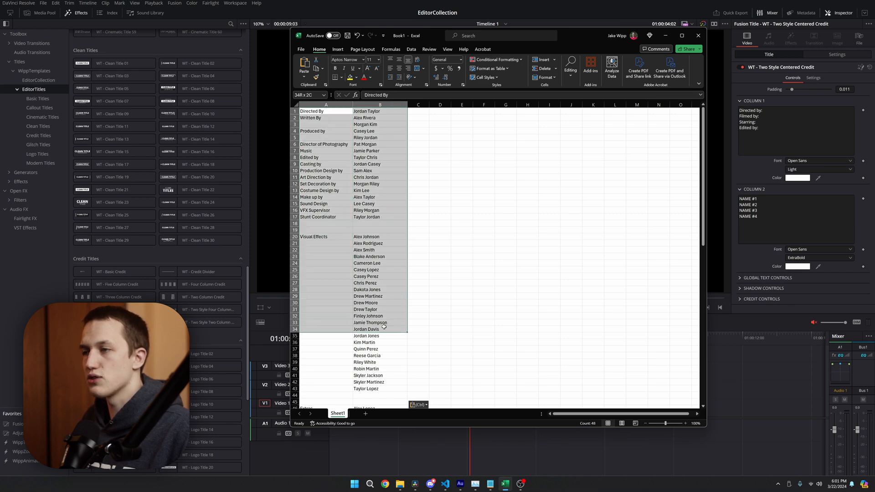
Select and copy the crew roles and names cells in the Excel sheet
click(379, 262)
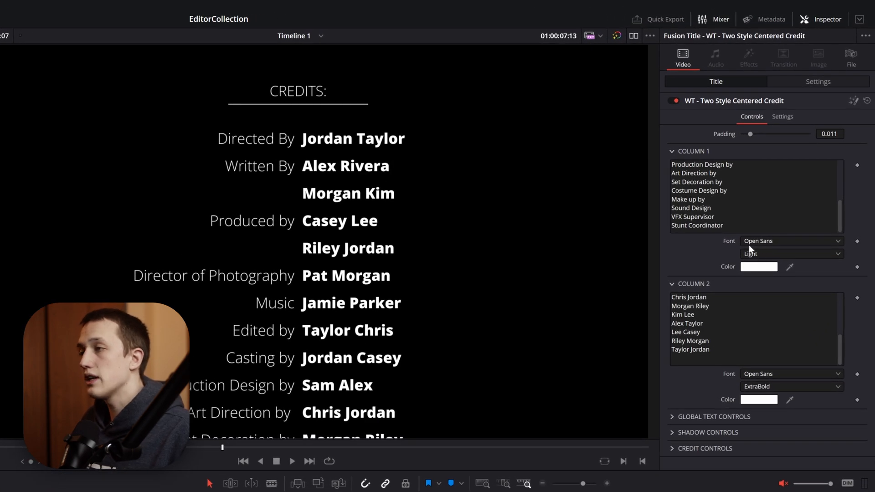
Under Global Text Controls, enlarge the credit text and widen its line spacing
click(712, 416)
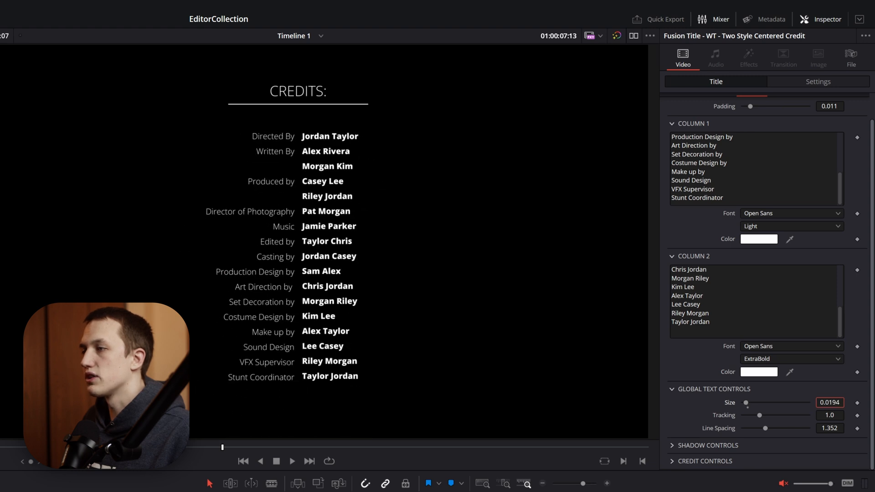
drag(748, 402, 757, 402)
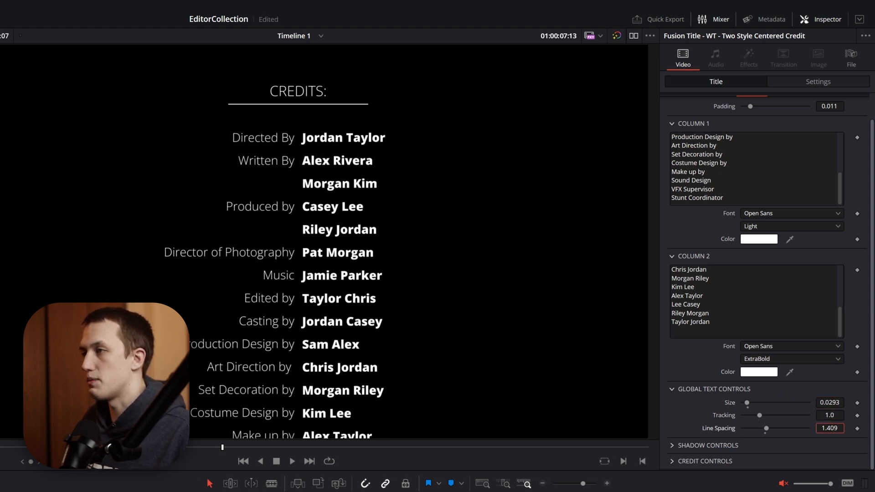
click(791, 226)
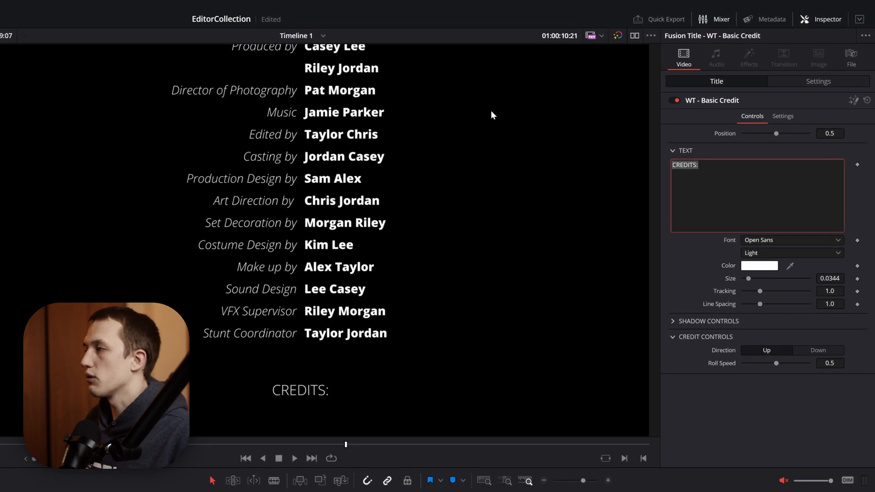
Title the new Basic Credit heading VISUAL EFFECTS
text(VISUAL EFFECTS)
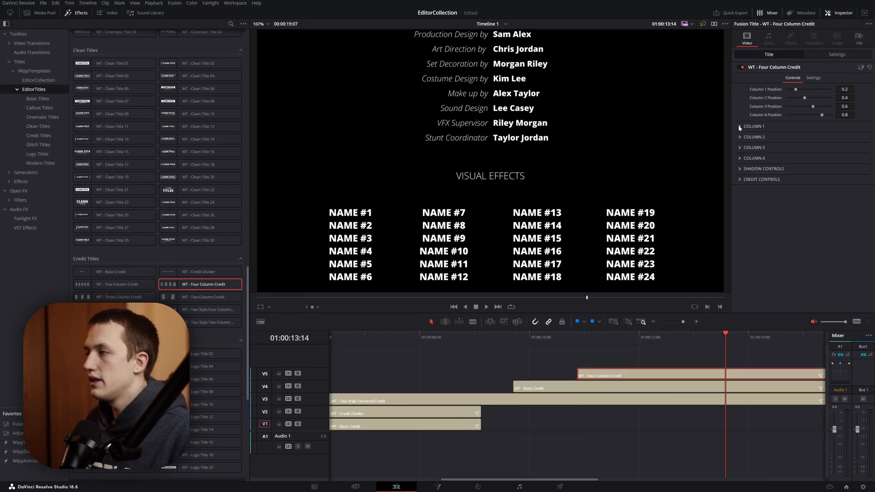
Copy the Visual Effects artist names from Excel into the four credit columns
click(740, 126)
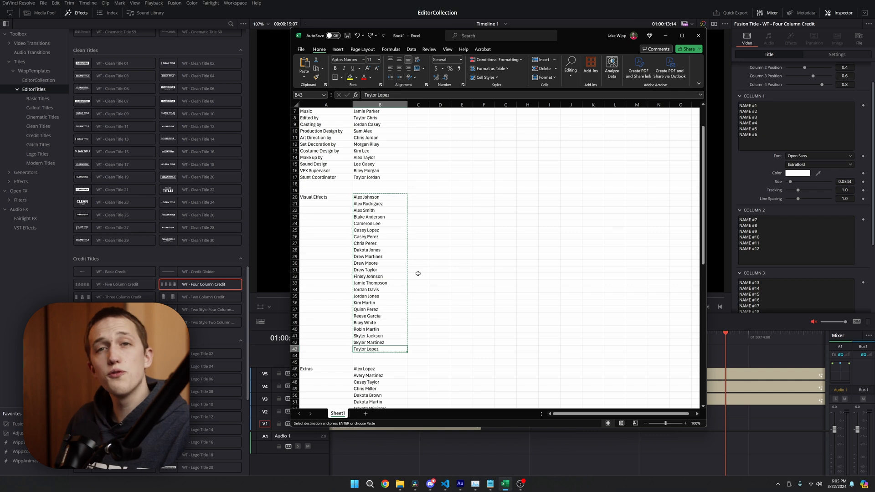
click(379, 197)
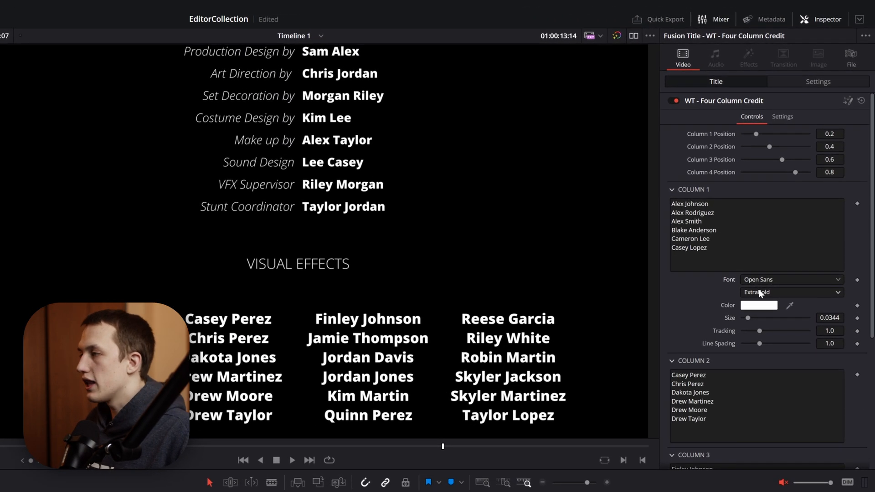
Switch the visual effects names from extra bold to a lighter font weight
click(791, 292)
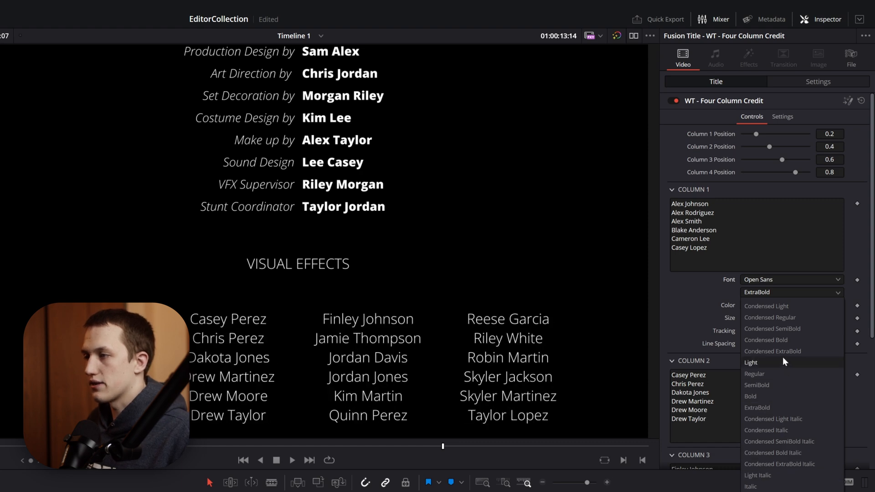
click(755, 373)
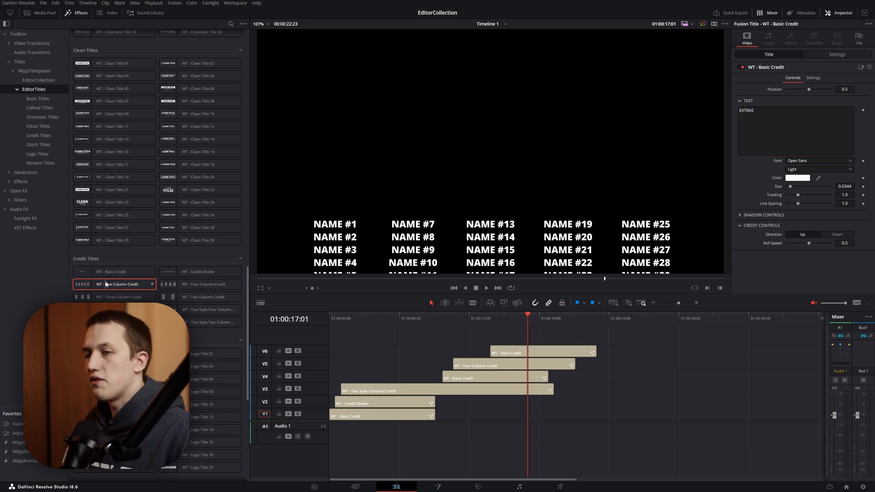
Place WT - Five Column Credit after the EXTRAS heading and fill it with the extras names
drag(115, 284, 513, 337)
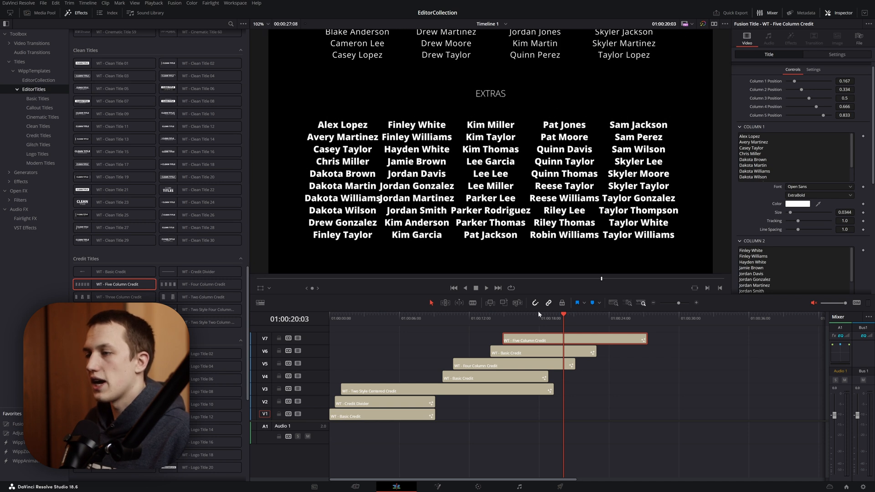
click(508, 365)
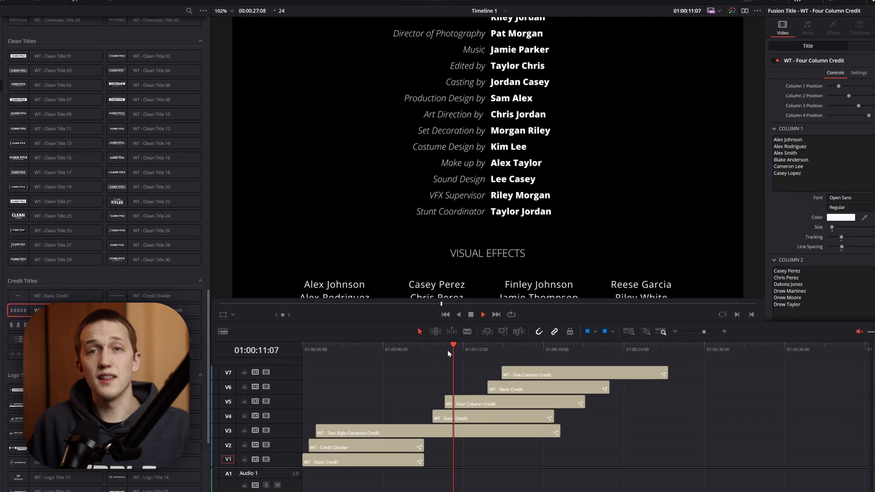
Play back the rolling credits to review the EXTRAS section
click(482, 315)
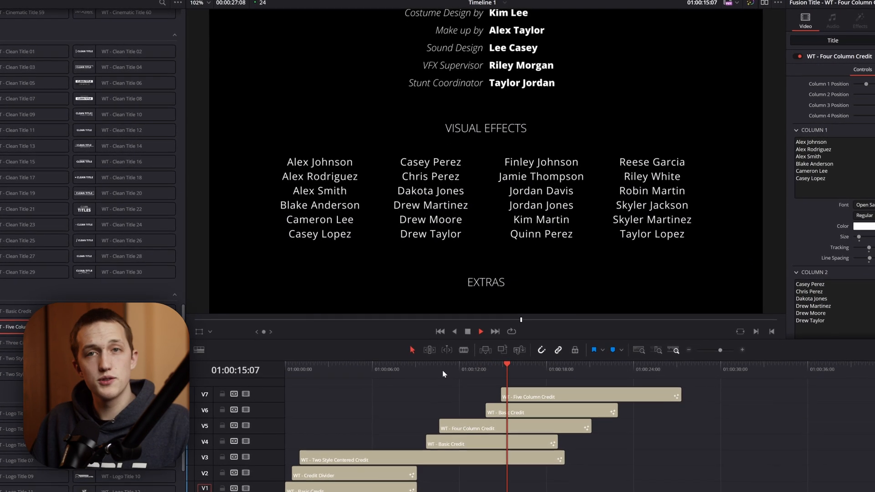
click(62, 19)
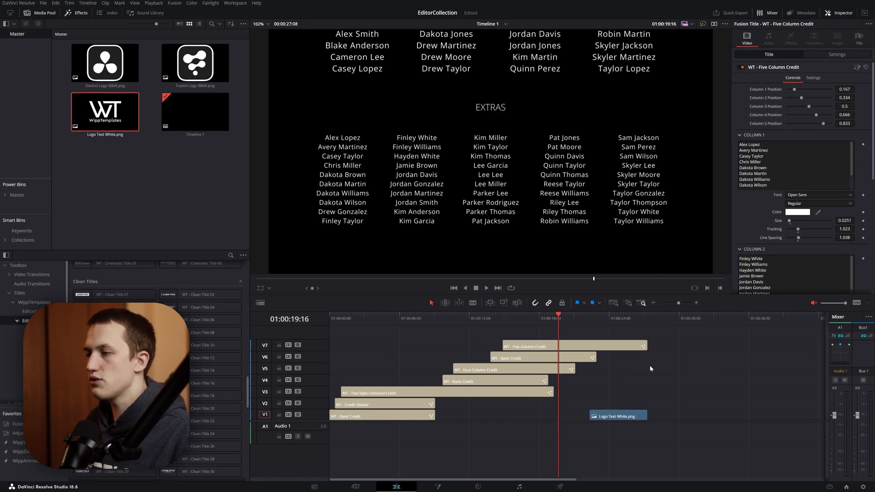
Select the Logo Text White.png clip and preview where the logo appears
click(618, 415)
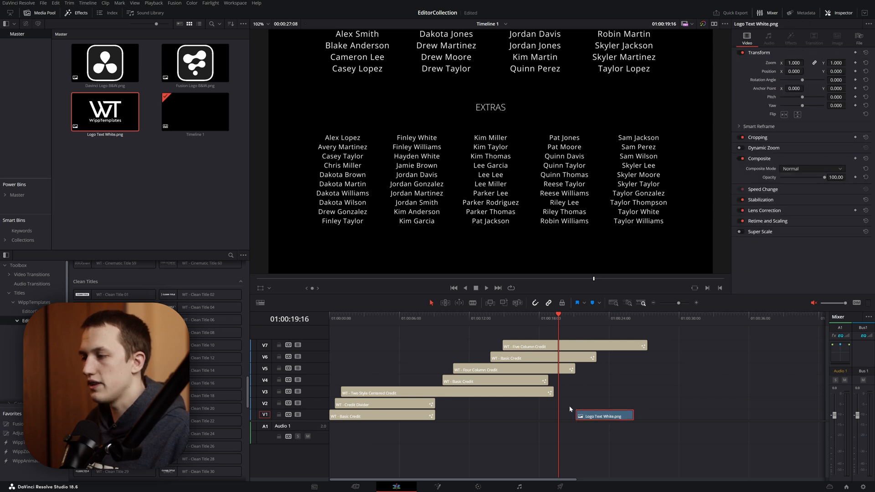
click(596, 318)
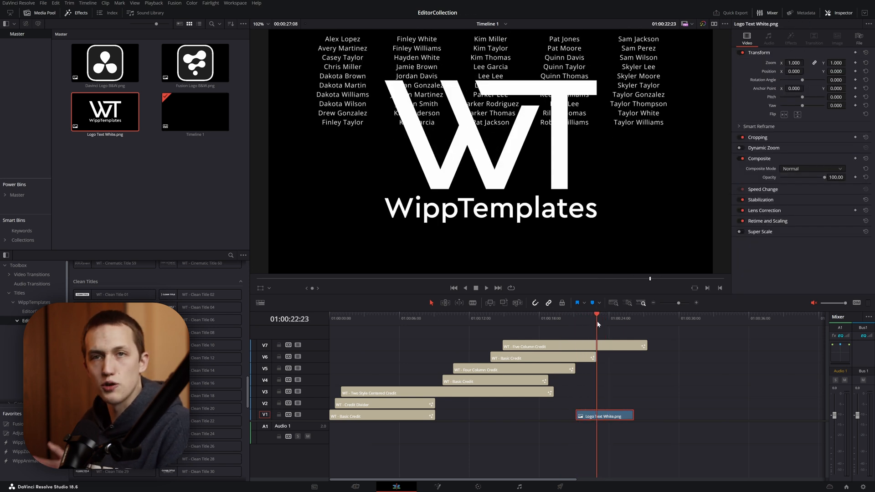